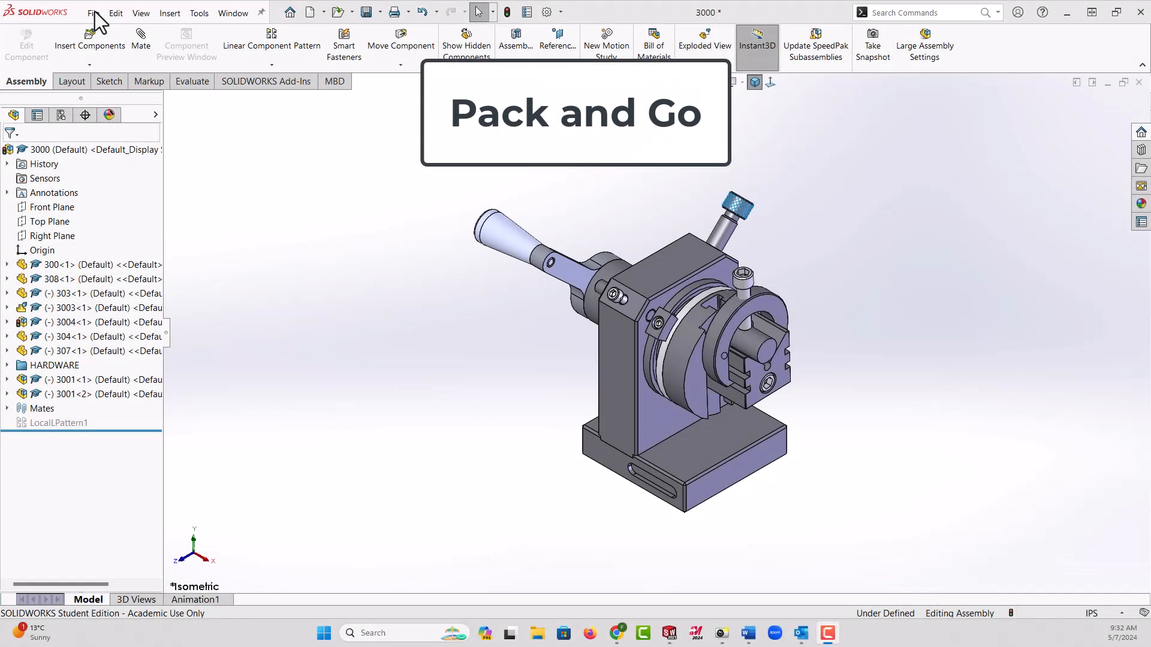
- Launch Pack and Go from the File menu for the 3000 assembly with its Whirly Jig drawing
{"action": "left_click", "coordinate": [93, 12]}
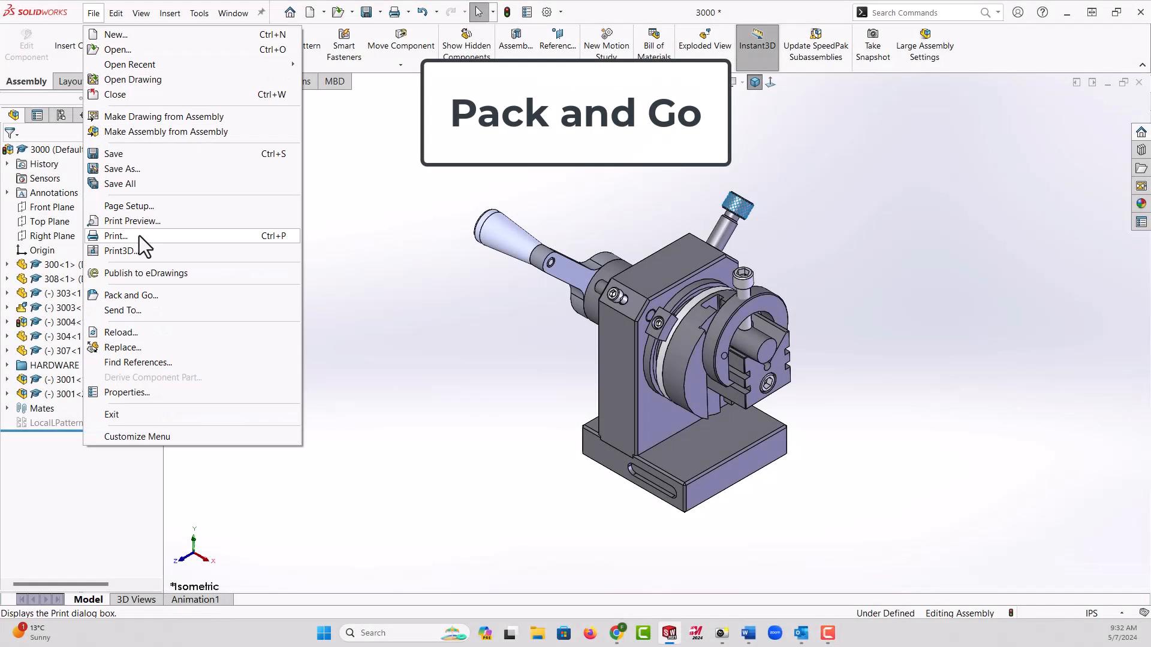
{"action": "mouse_move", "coordinate": [132, 295]}
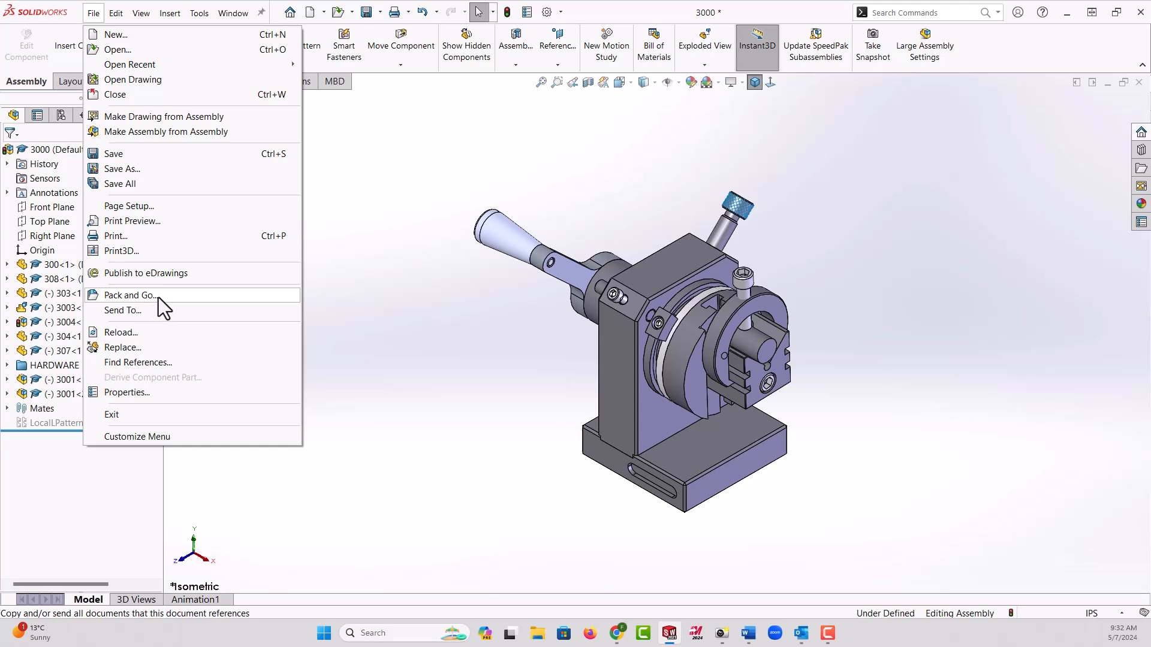
{"action": "mouse_move", "coordinate": [512, 365]}
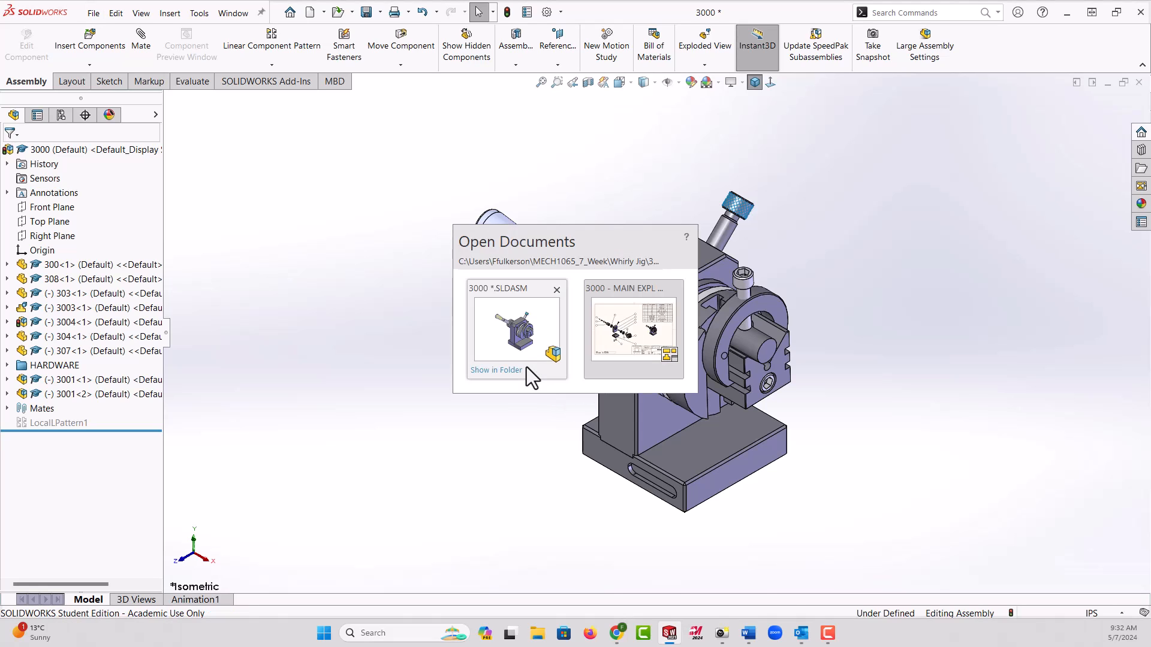
{"action": "left_click", "coordinate": [633, 327]}
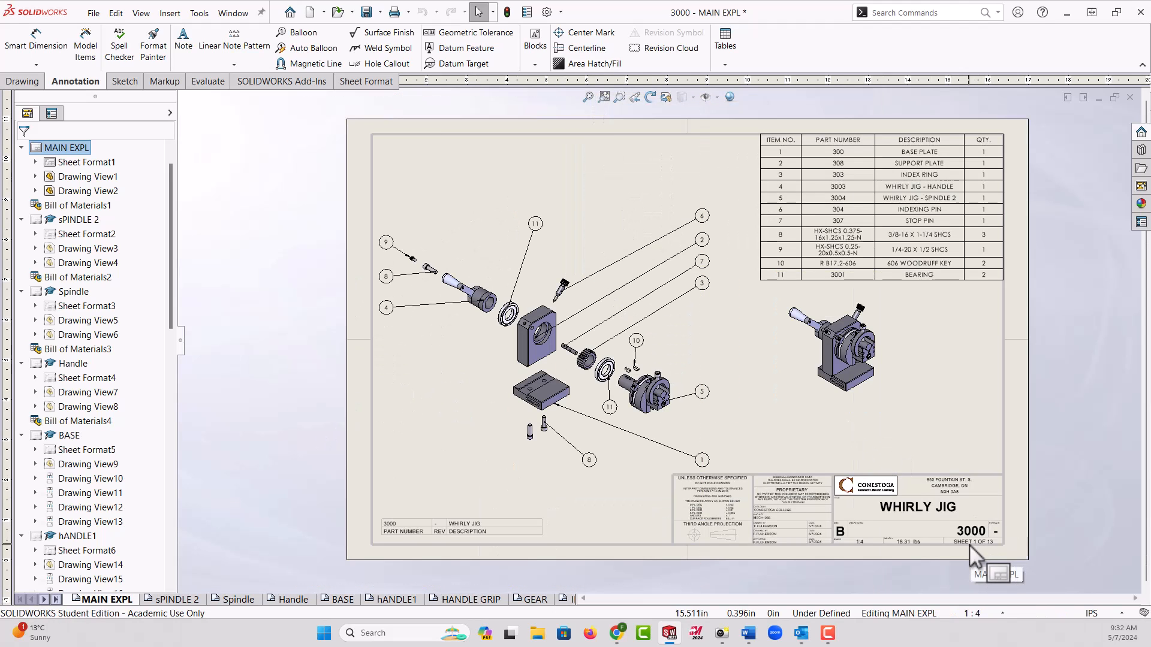
{"action": "mouse_move", "coordinate": [231, 408]}
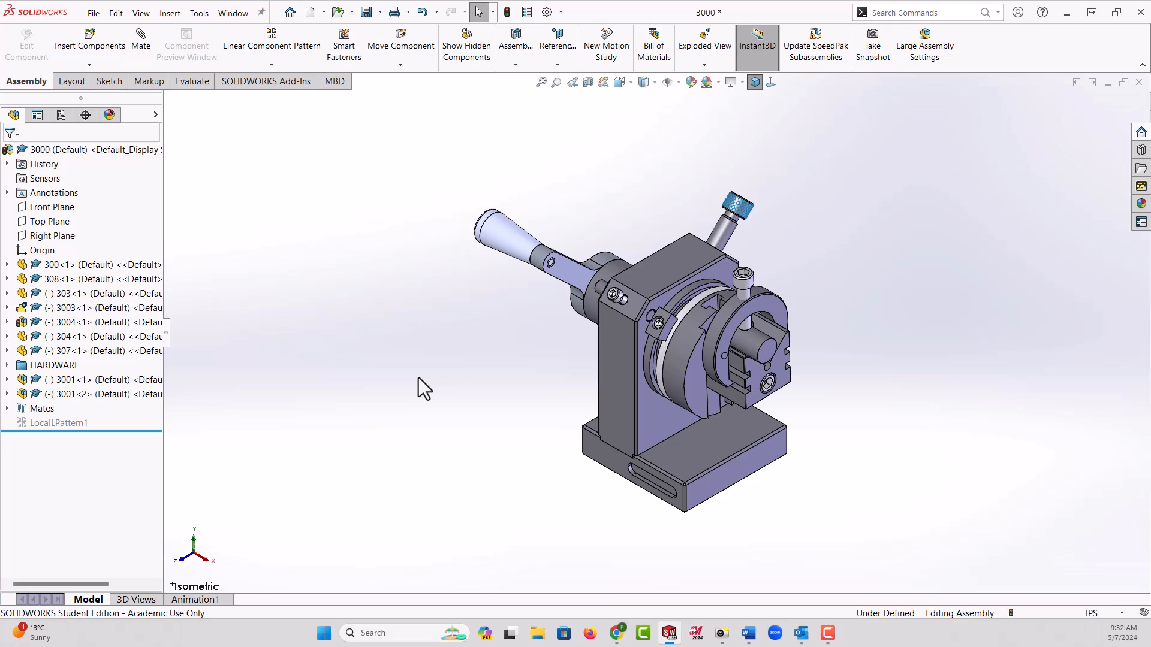
{"action": "mouse_move", "coordinate": [502, 428]}
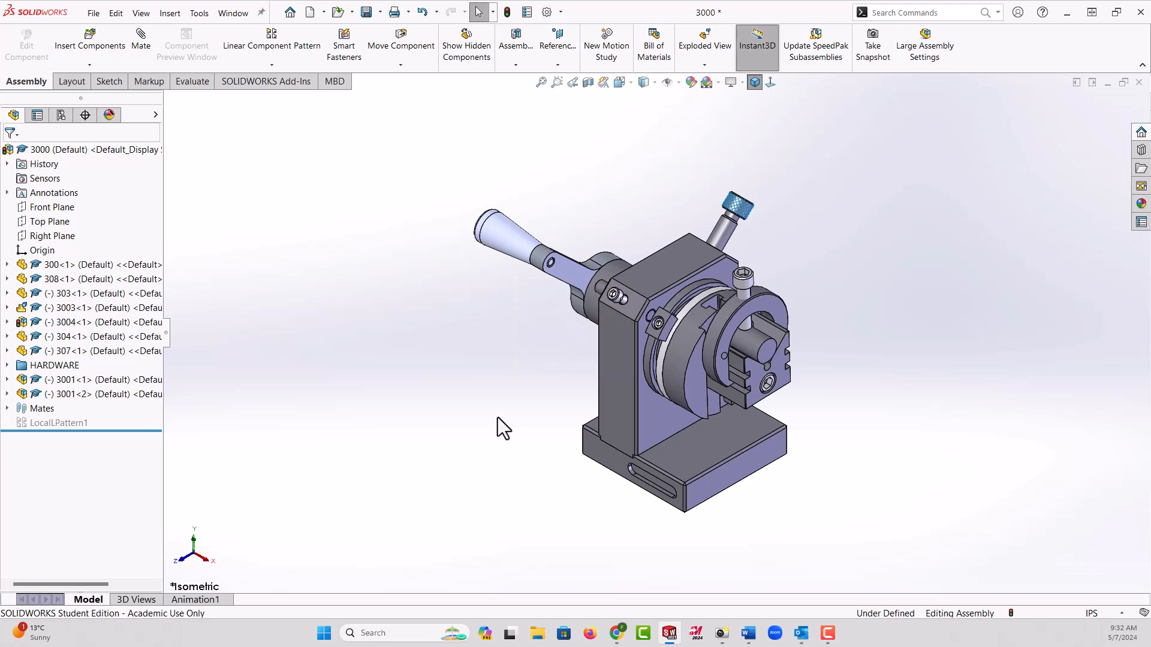
{"action": "mouse_move", "coordinate": [380, 308]}
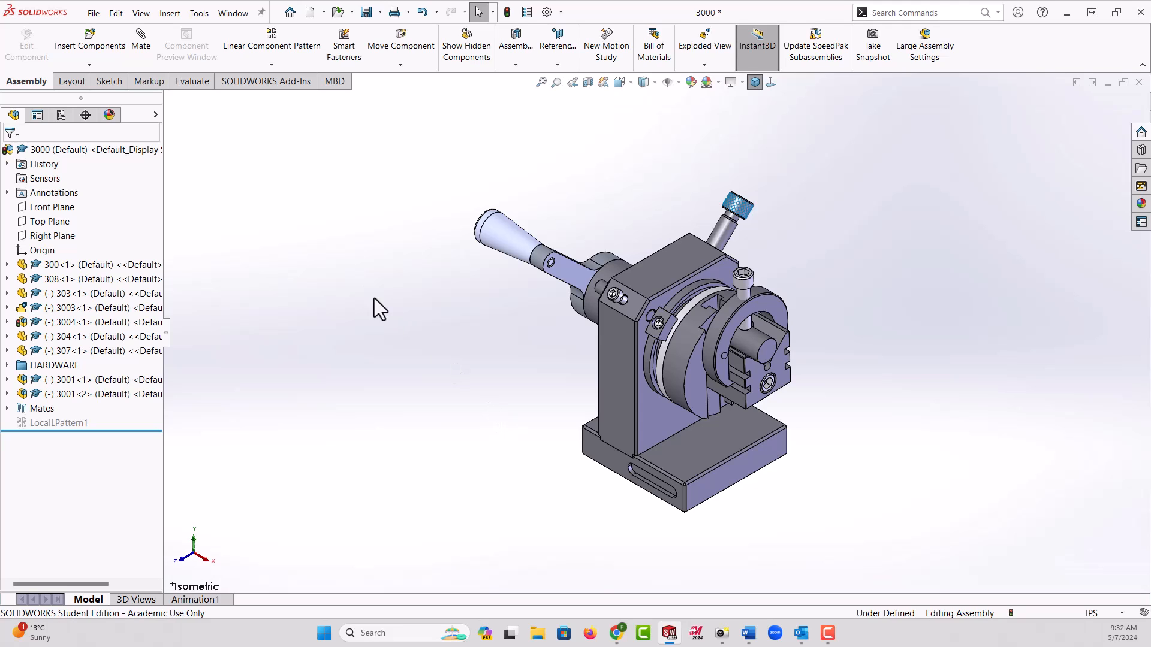
{"action": "mouse_move", "coordinate": [272, 243]}
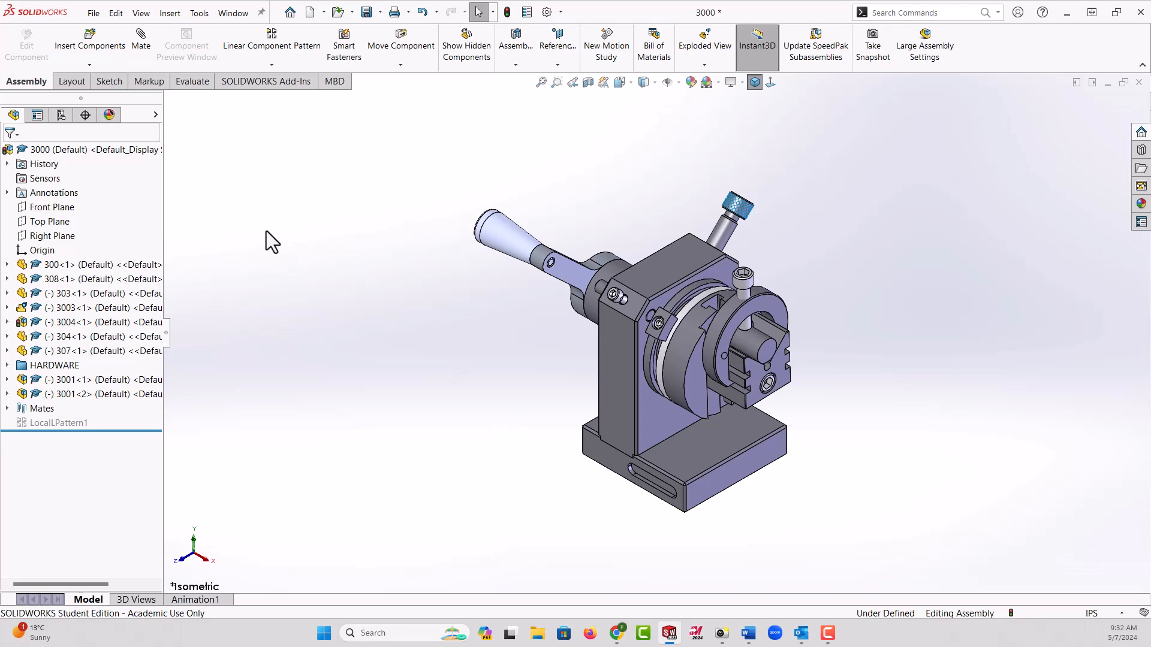
{"action": "mouse_move", "coordinate": [260, 218]}
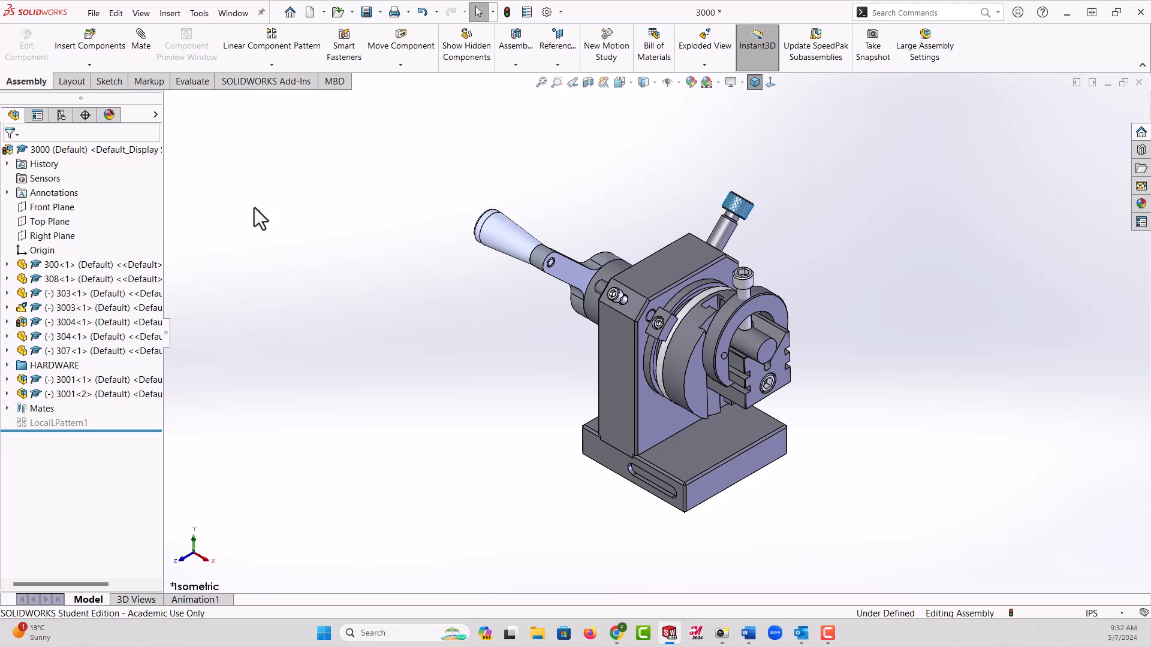
{"action": "left_click", "coordinate": [93, 12]}
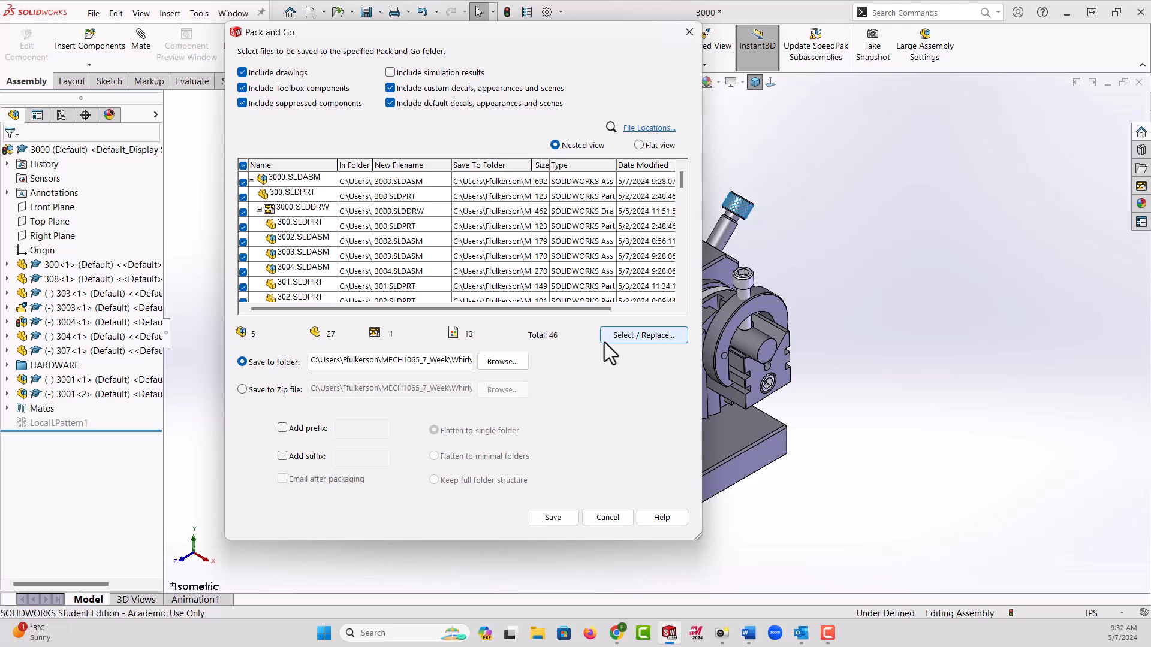
{"action": "mouse_move", "coordinate": [486, 267]}
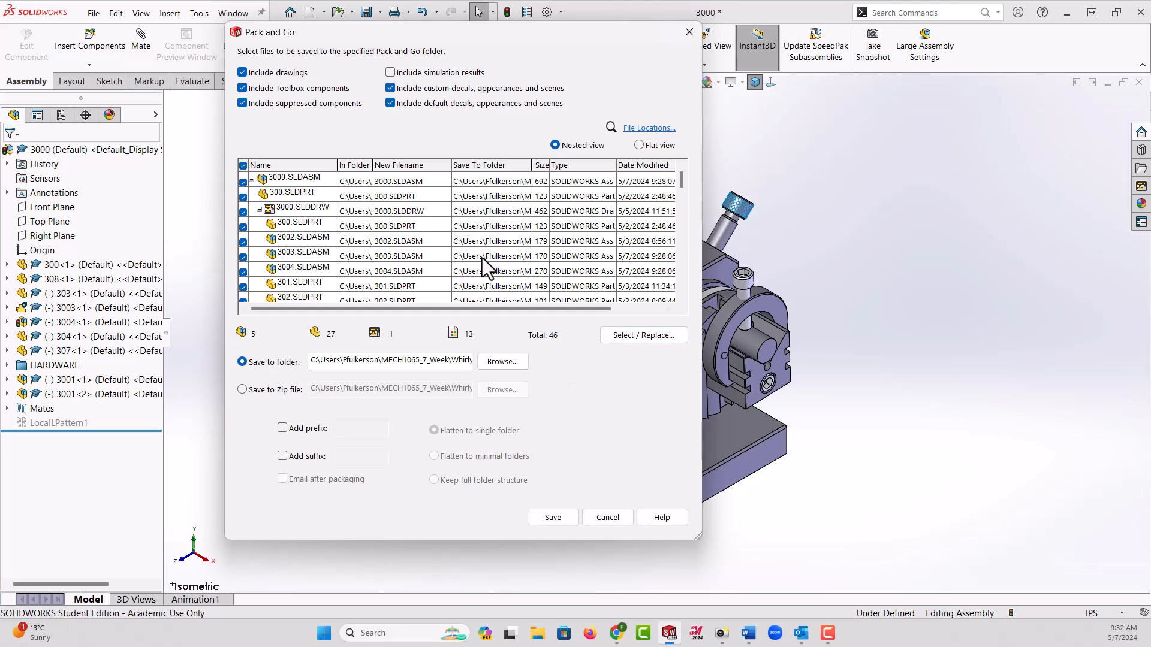
{"action": "mouse_move", "coordinate": [325, 151]}
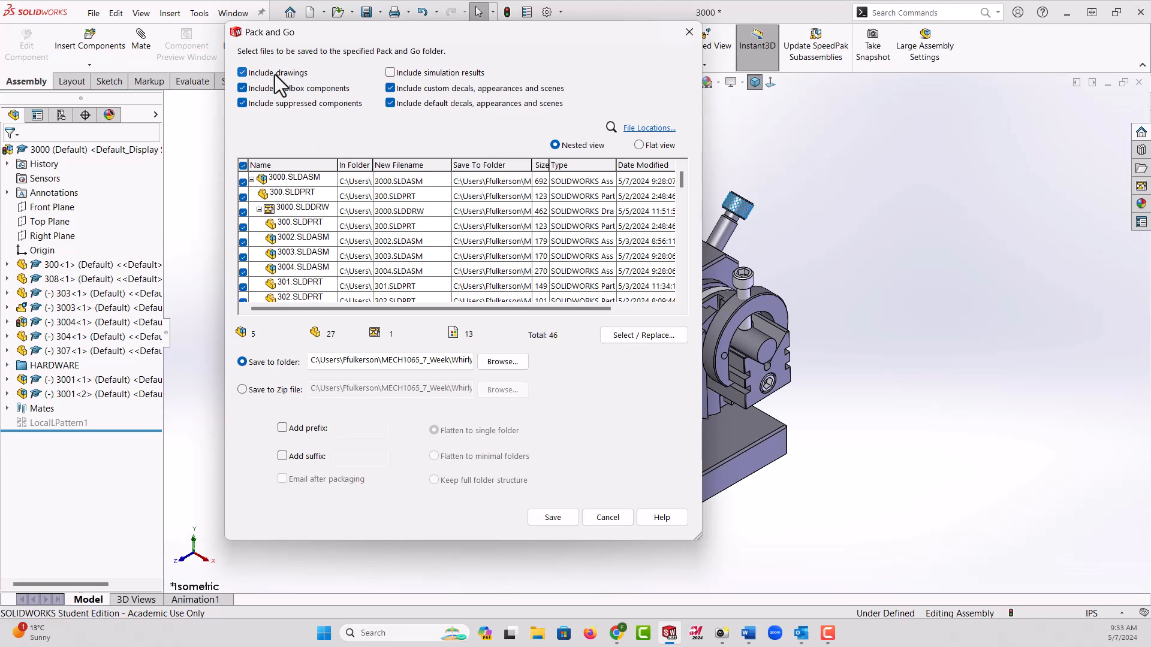
{"action": "mouse_move", "coordinate": [293, 118]}
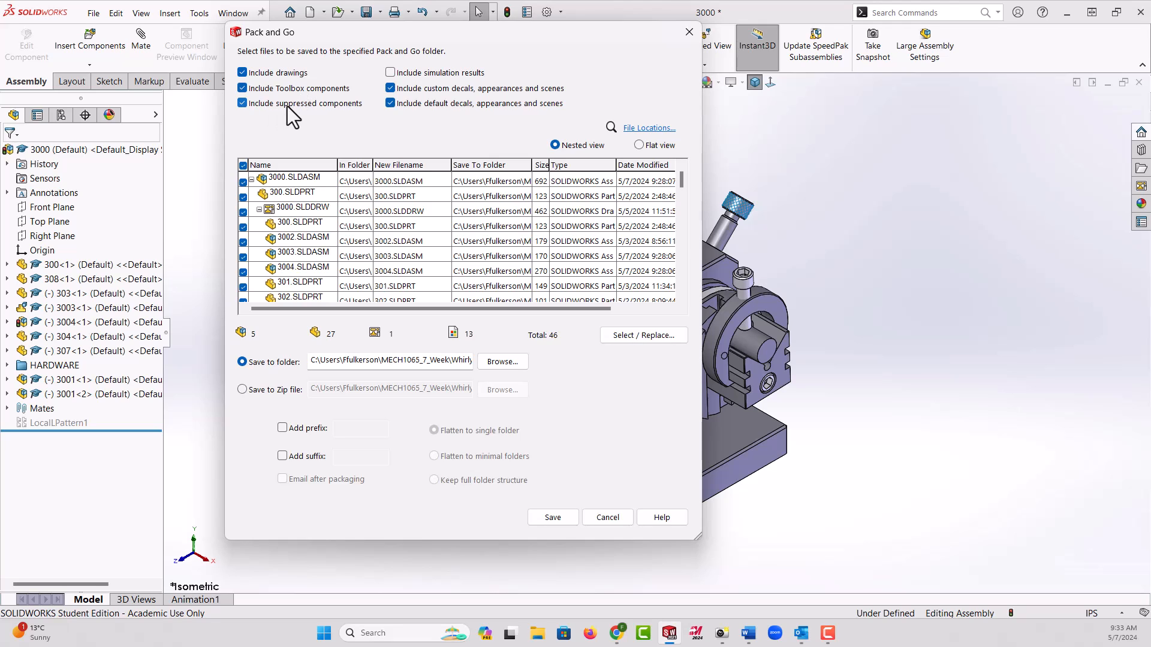
{"action": "mouse_move", "coordinate": [444, 92]}
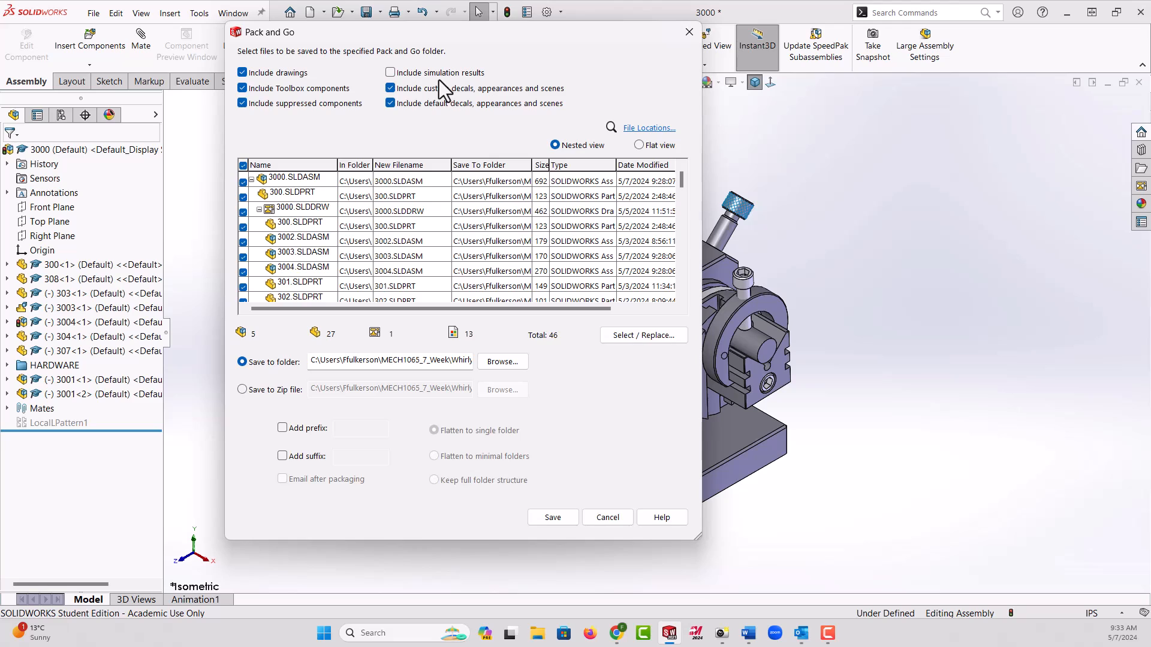
{"action": "mouse_move", "coordinate": [481, 114]}
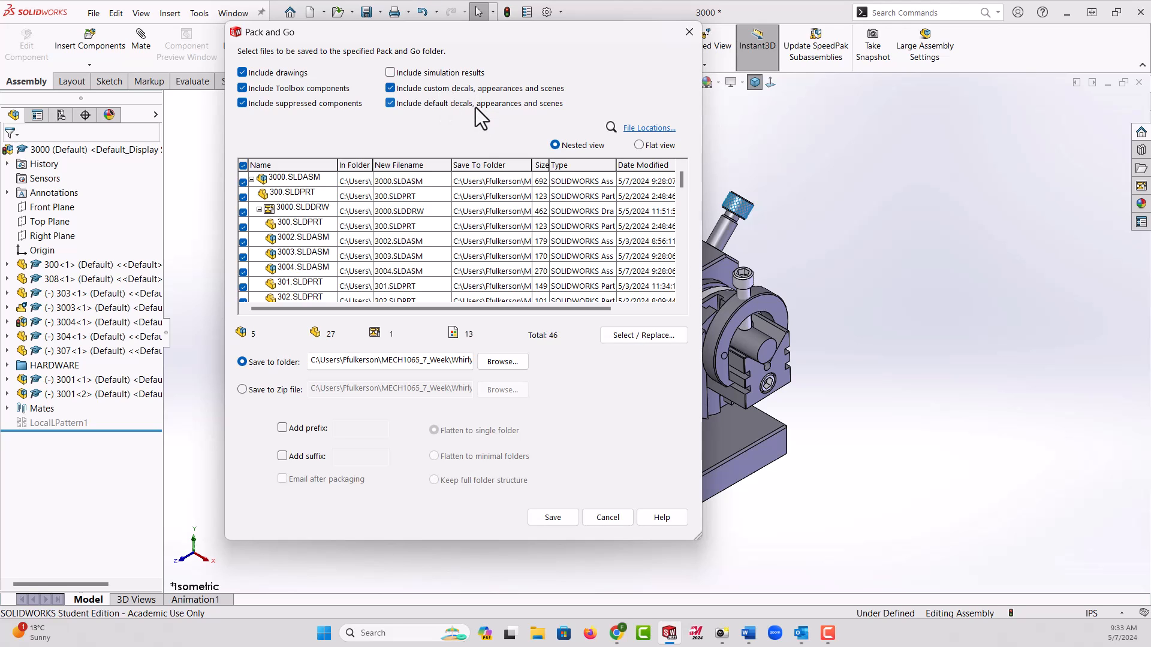
{"action": "mouse_move", "coordinate": [301, 308]}
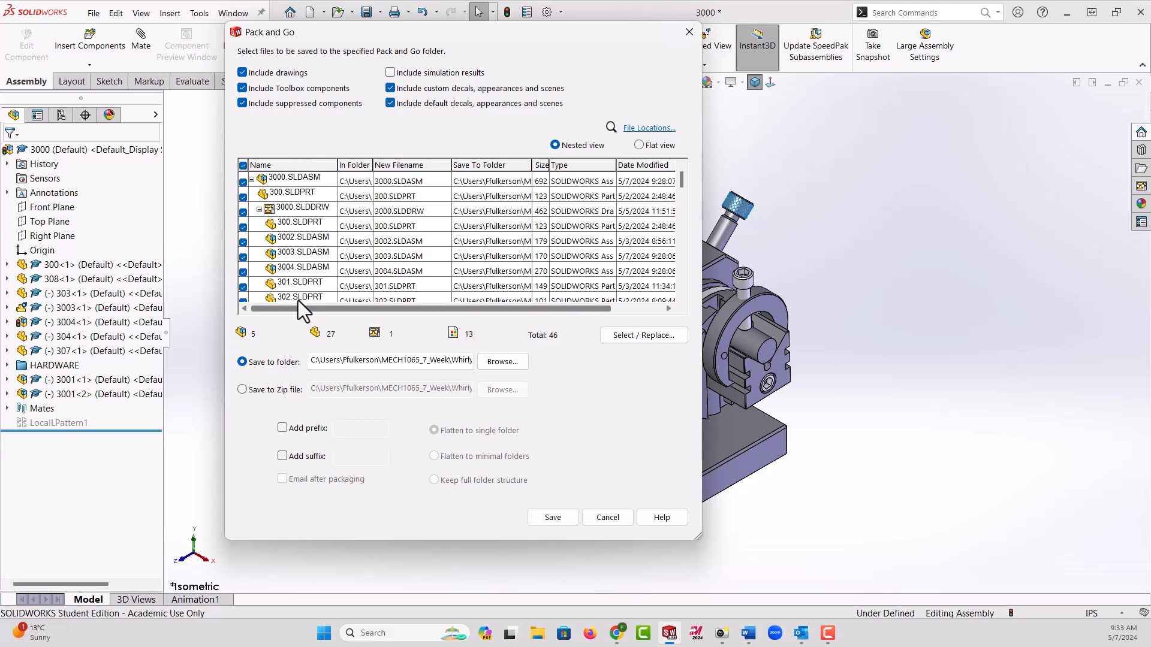
{"action": "mouse_move", "coordinate": [683, 198]}
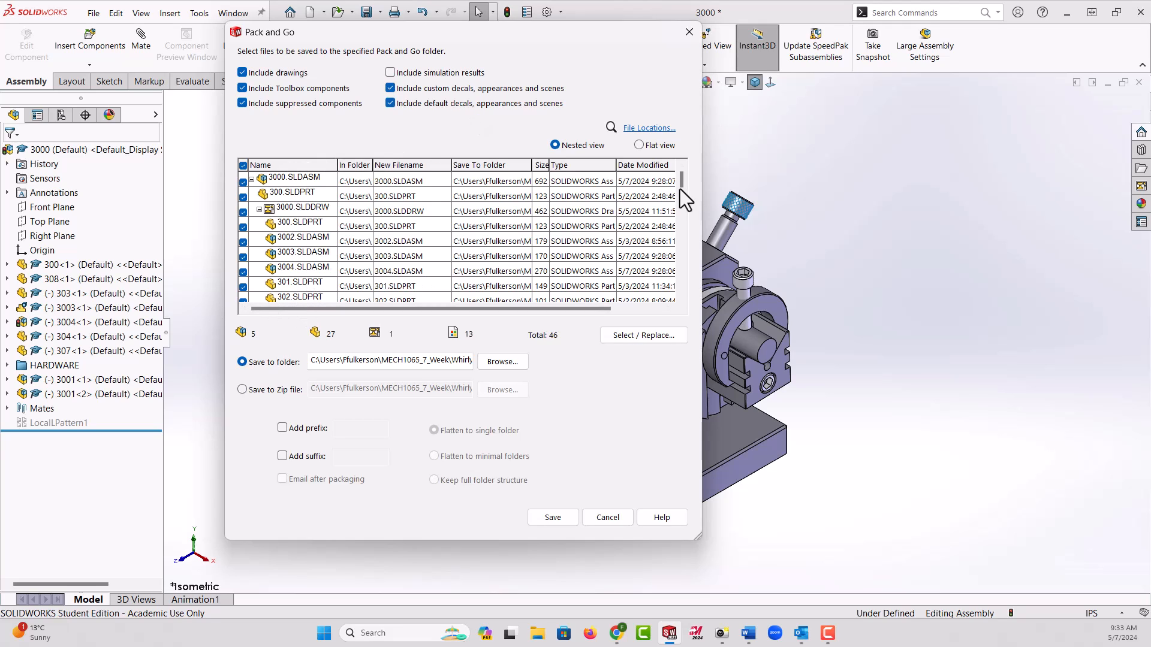
{"action": "scroll", "scroll_direction": "down", "scroll_amount": 3}
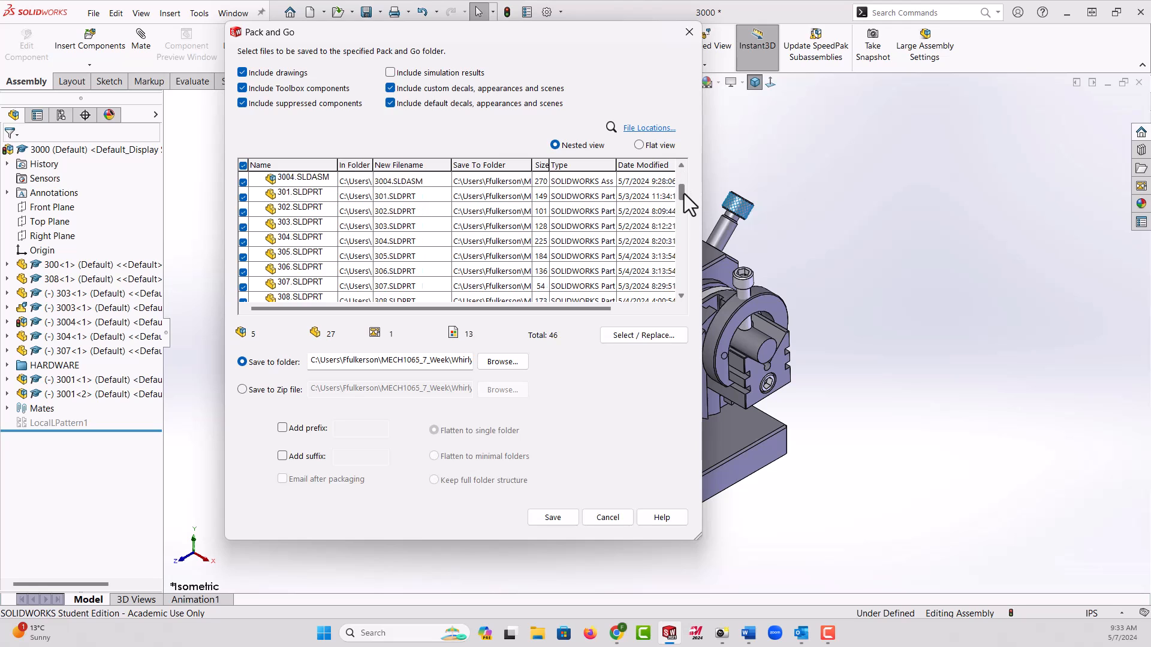
{"action": "scroll", "scroll_direction": "down", "scroll_amount": 3}
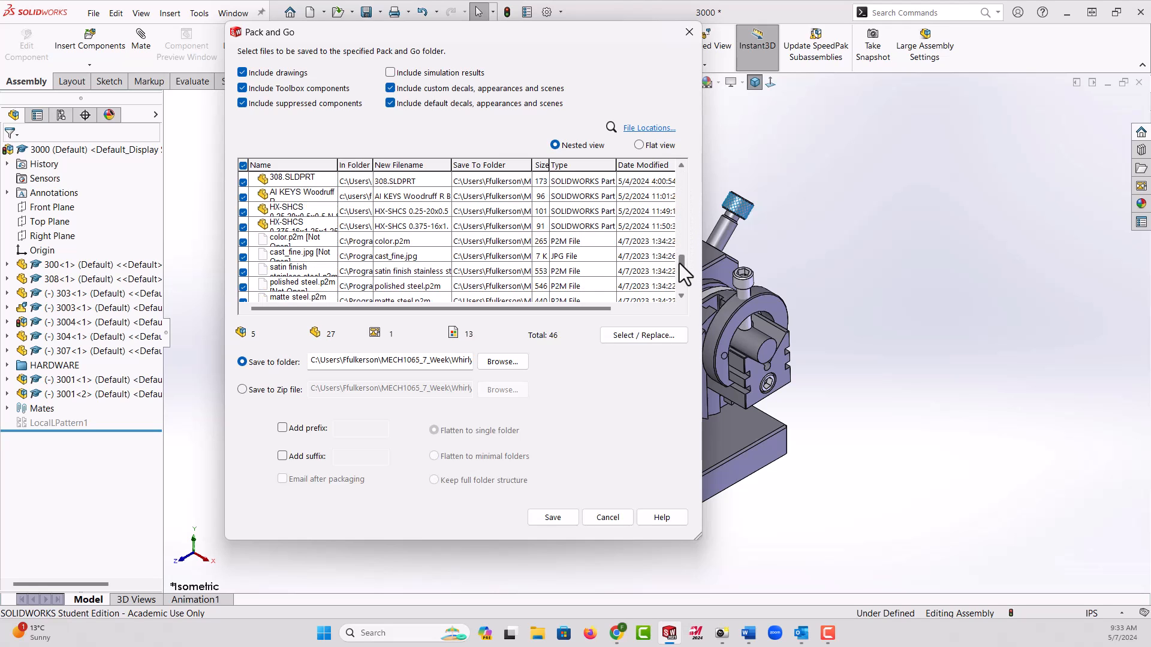
{"action": "scroll", "scroll_direction": "up", "scroll_amount": 3}
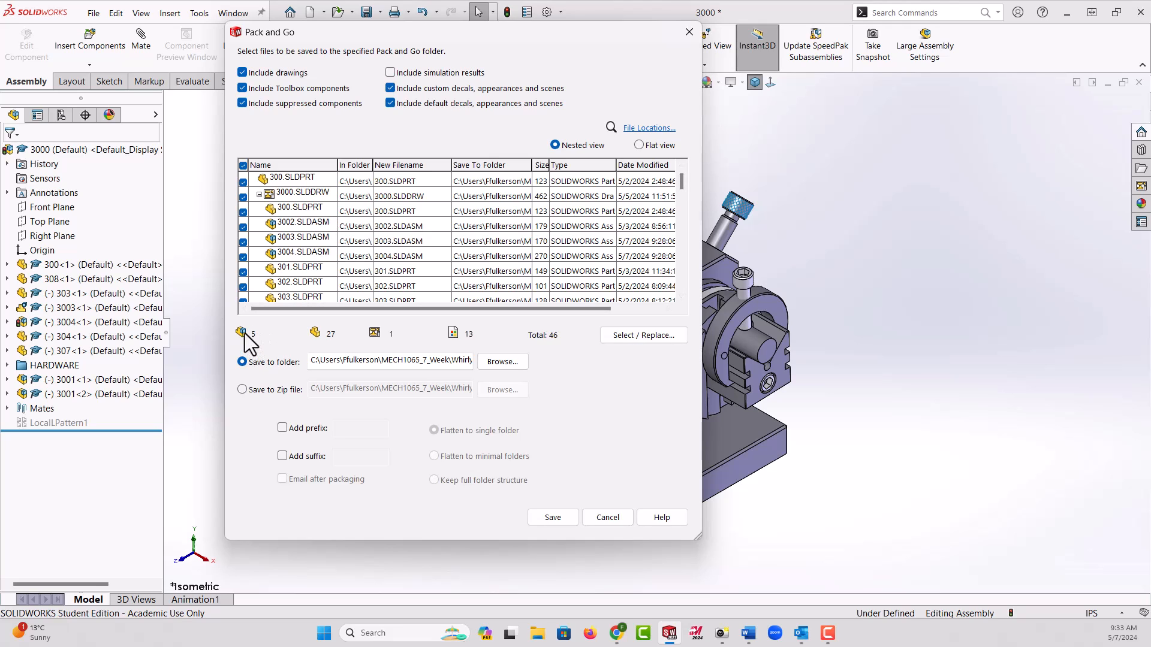
{"action": "mouse_move", "coordinate": [252, 349]}
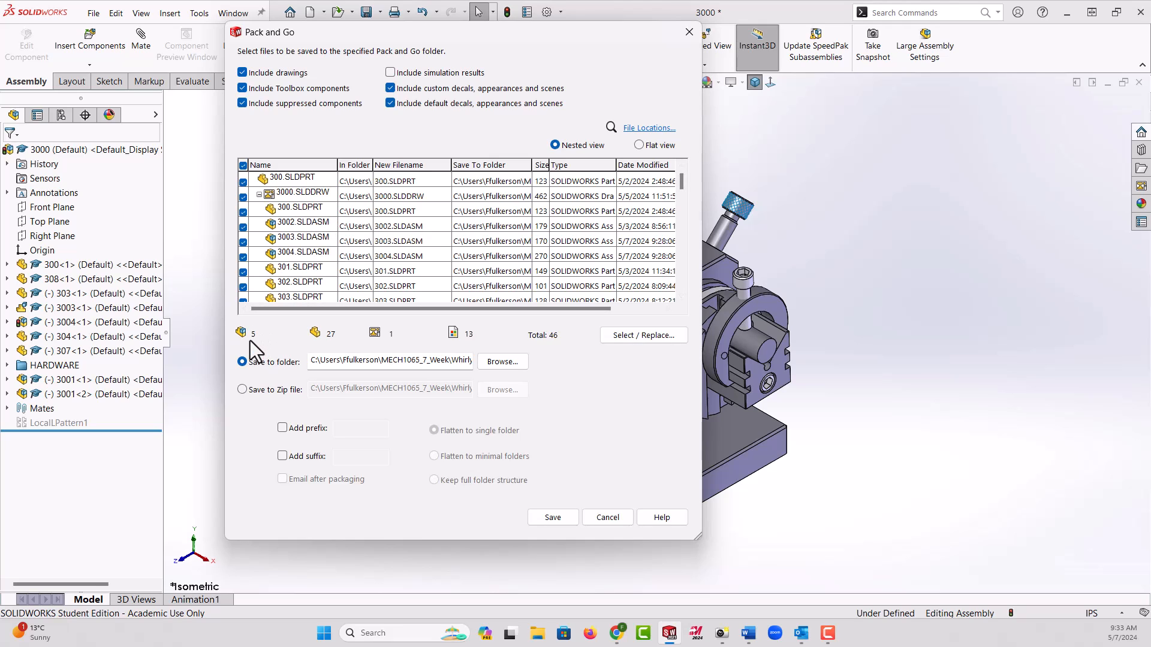
{"action": "mouse_move", "coordinate": [335, 352]}
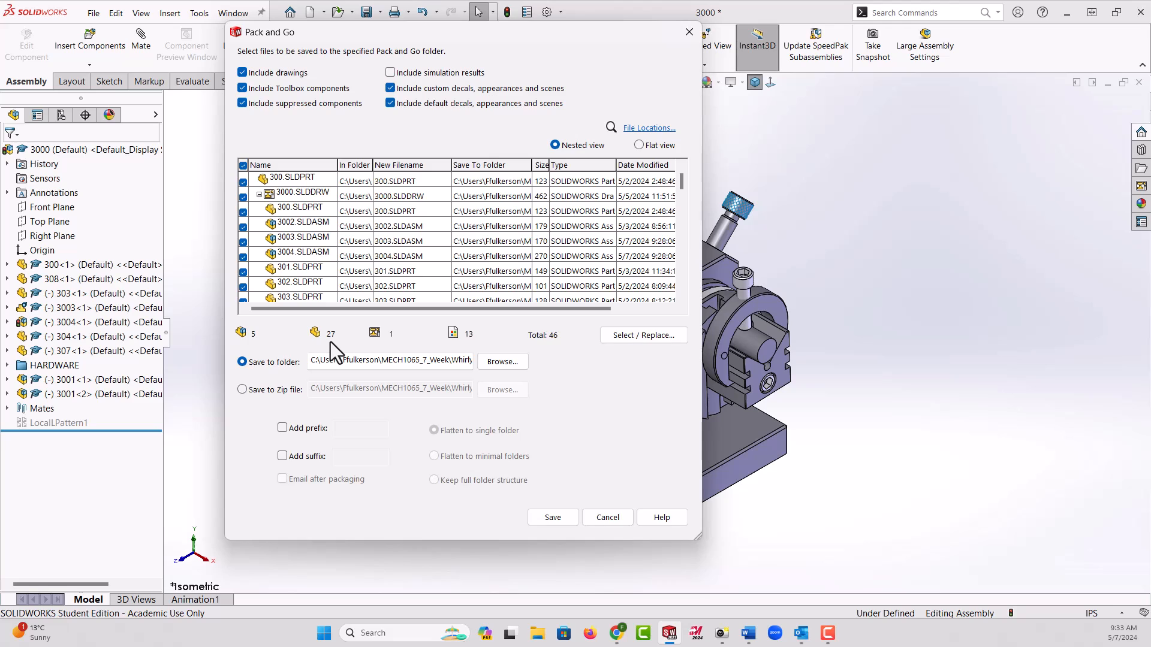
{"action": "mouse_move", "coordinate": [385, 346]}
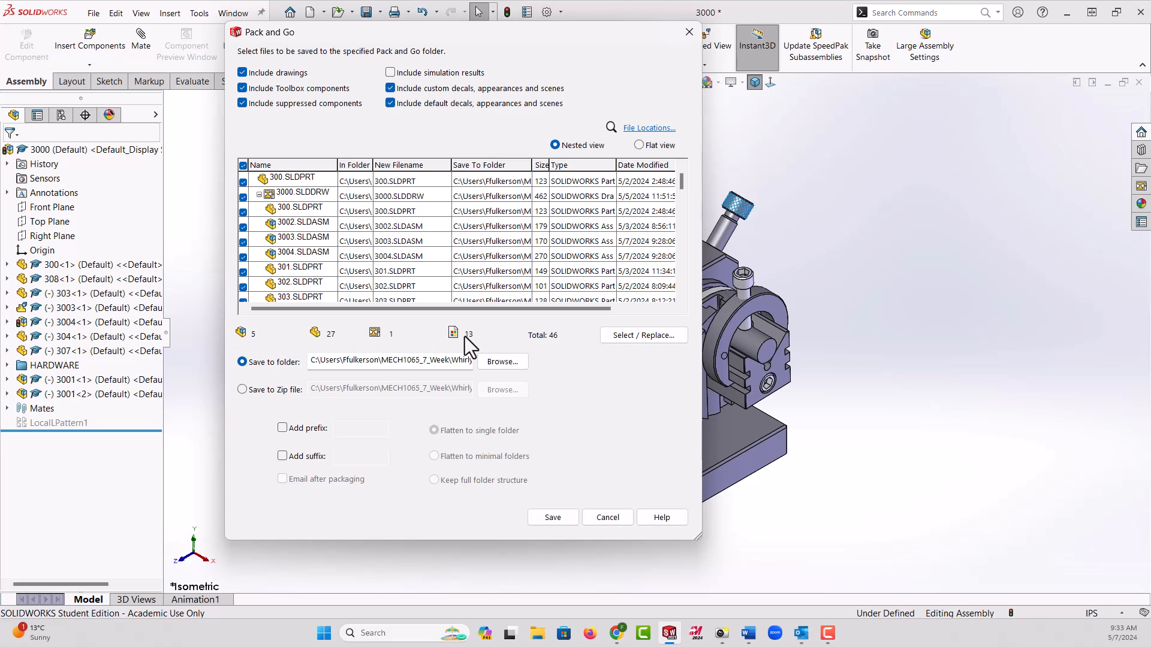
{"action": "mouse_move", "coordinate": [550, 352]}
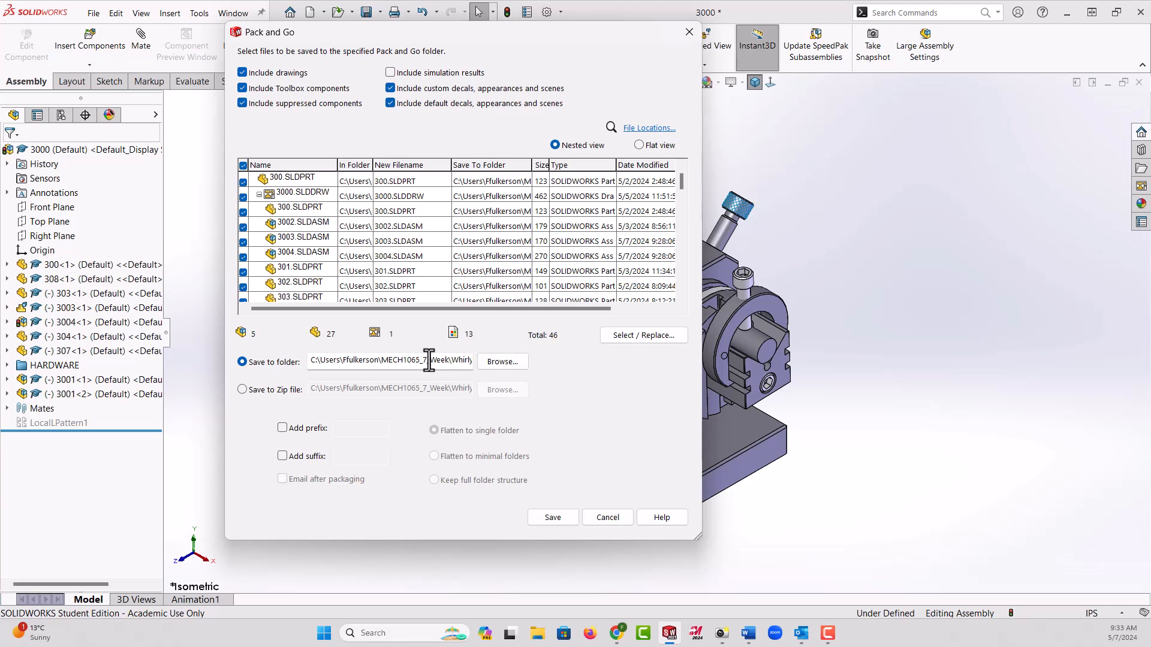
{"action": "mouse_move", "coordinate": [371, 361]}
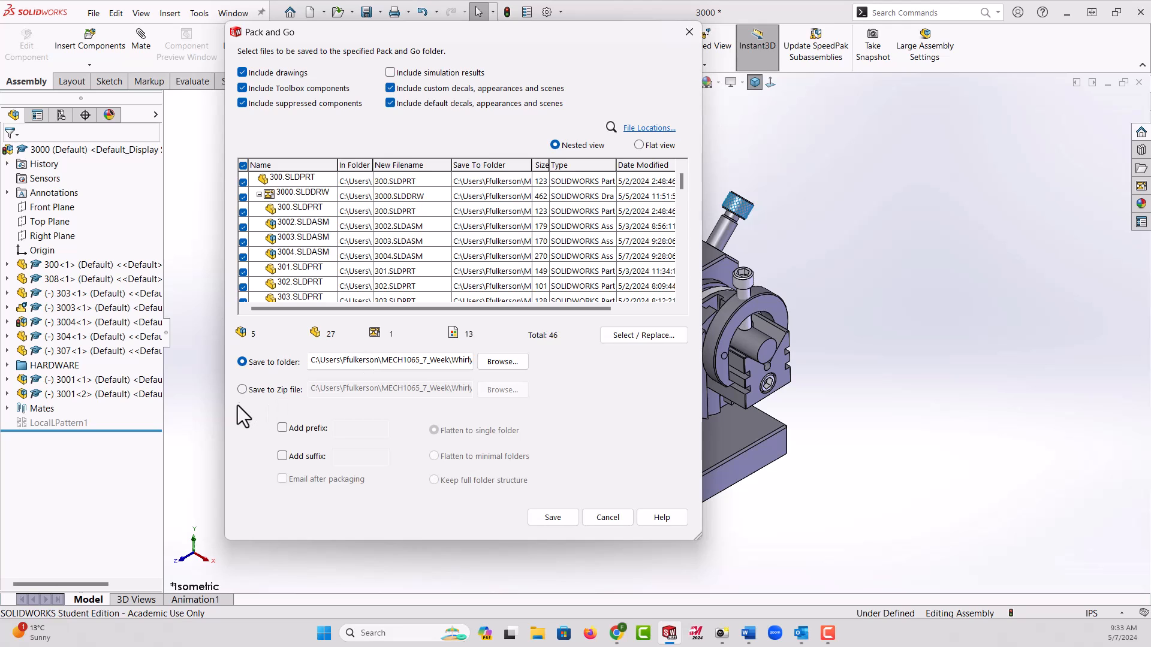
{"action": "left_click", "coordinate": [243, 389]}
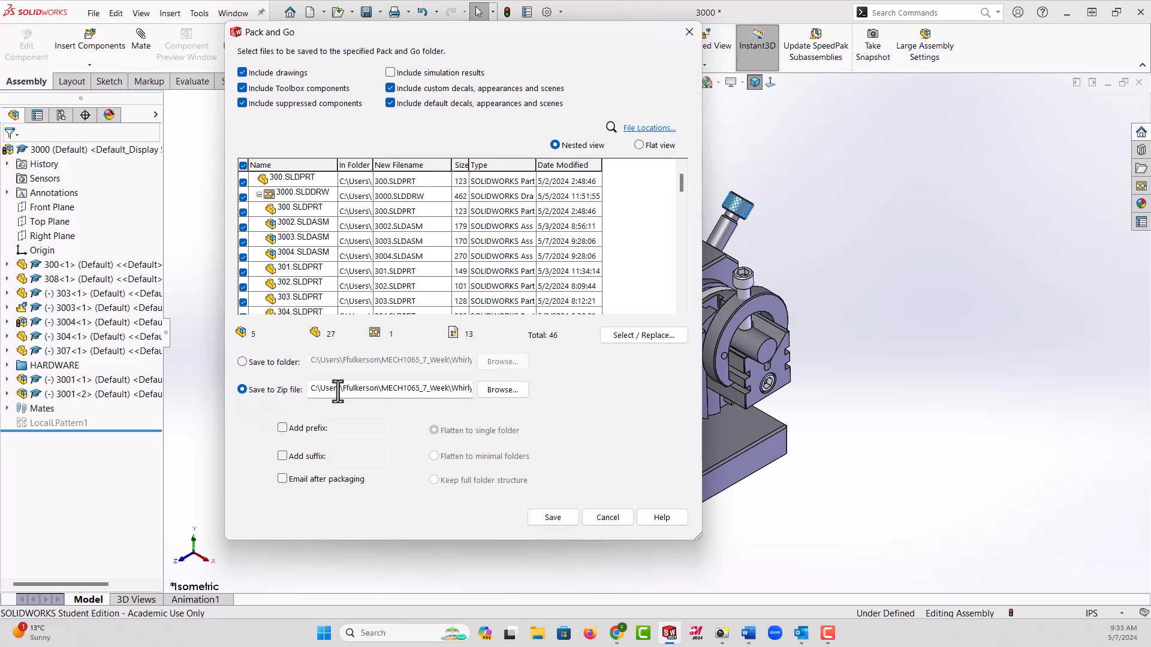
{"action": "mouse_move", "coordinate": [332, 390]}
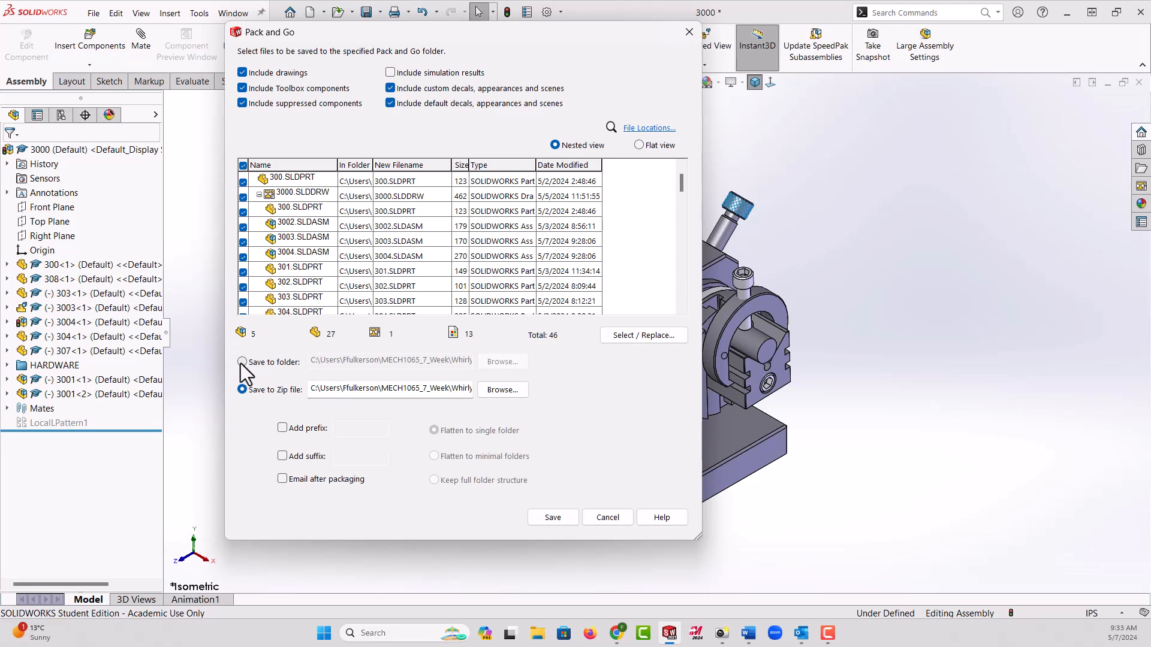
{"action": "left_click", "coordinate": [241, 360]}
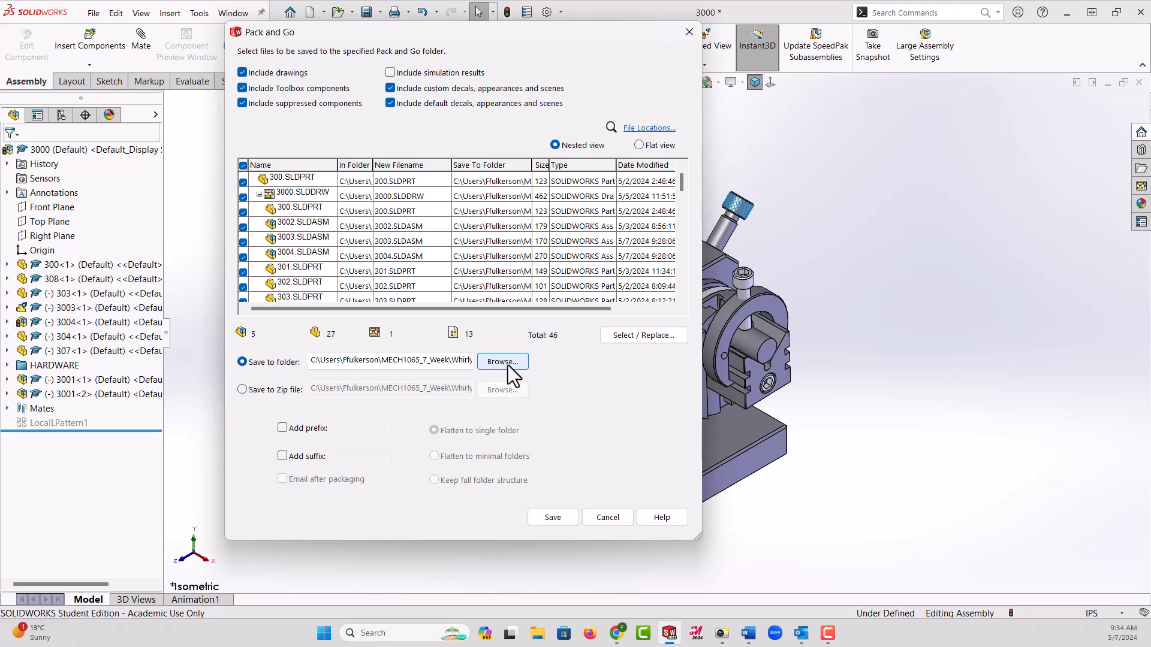
{"action": "mouse_move", "coordinate": [283, 447]}
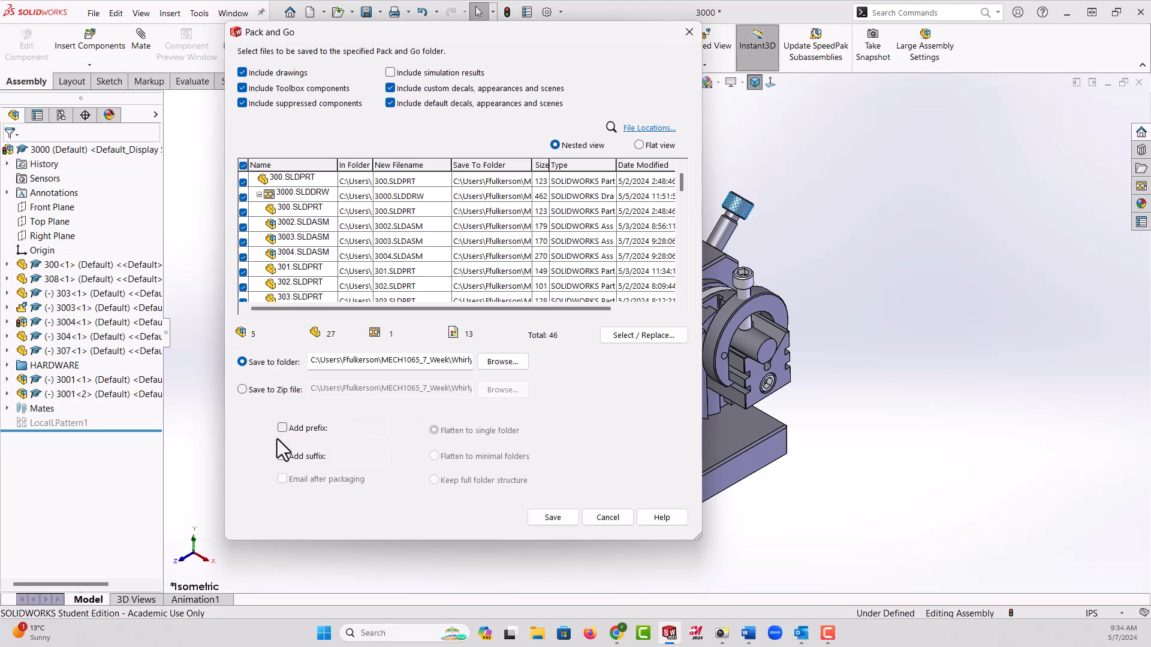
- Leave prefix/suffix renaming off, choose Save to Zip file, and run Pack and Go
{"action": "left_click", "coordinate": [281, 427]}
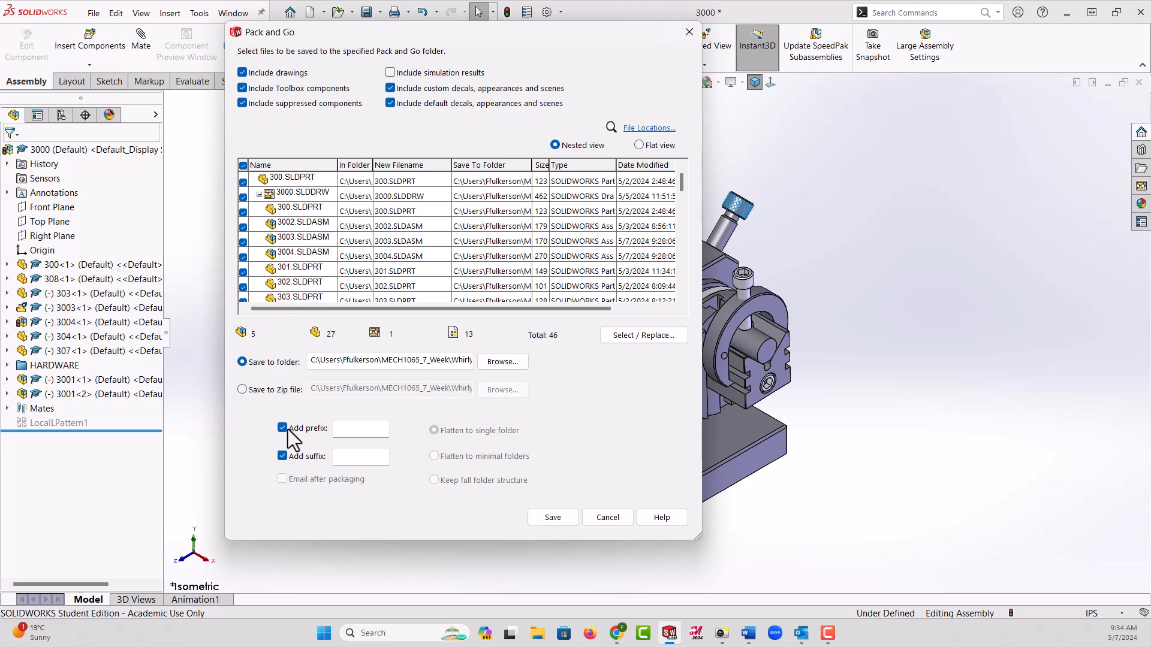
{"action": "left_click", "coordinate": [282, 428]}
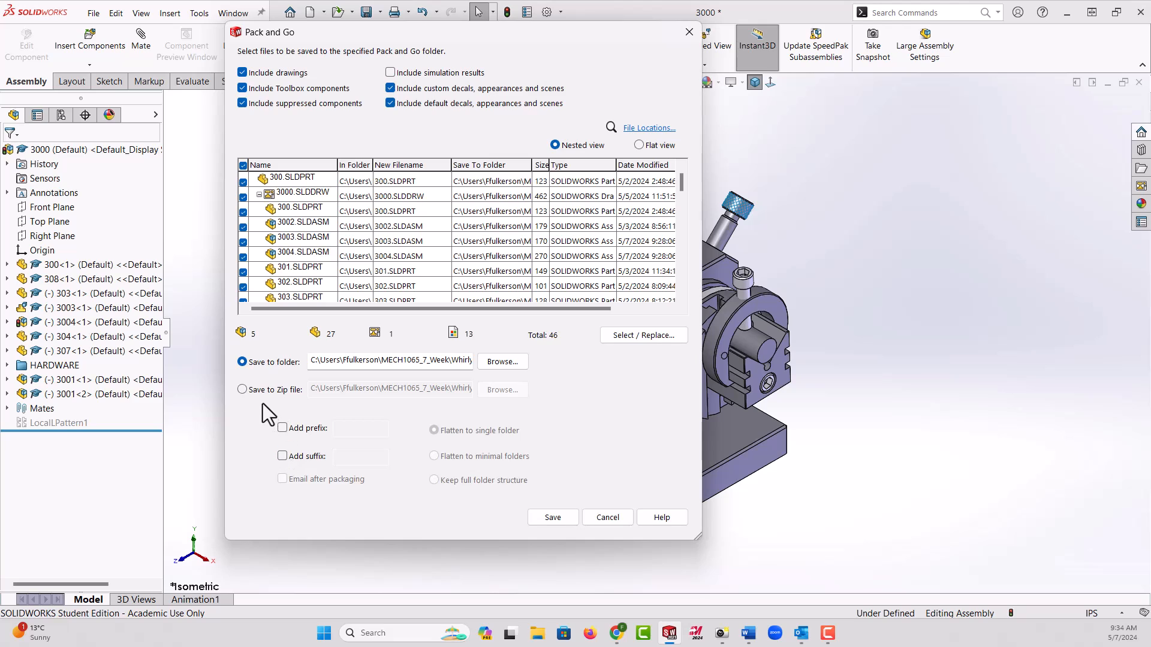
{"action": "left_click", "coordinate": [242, 389]}
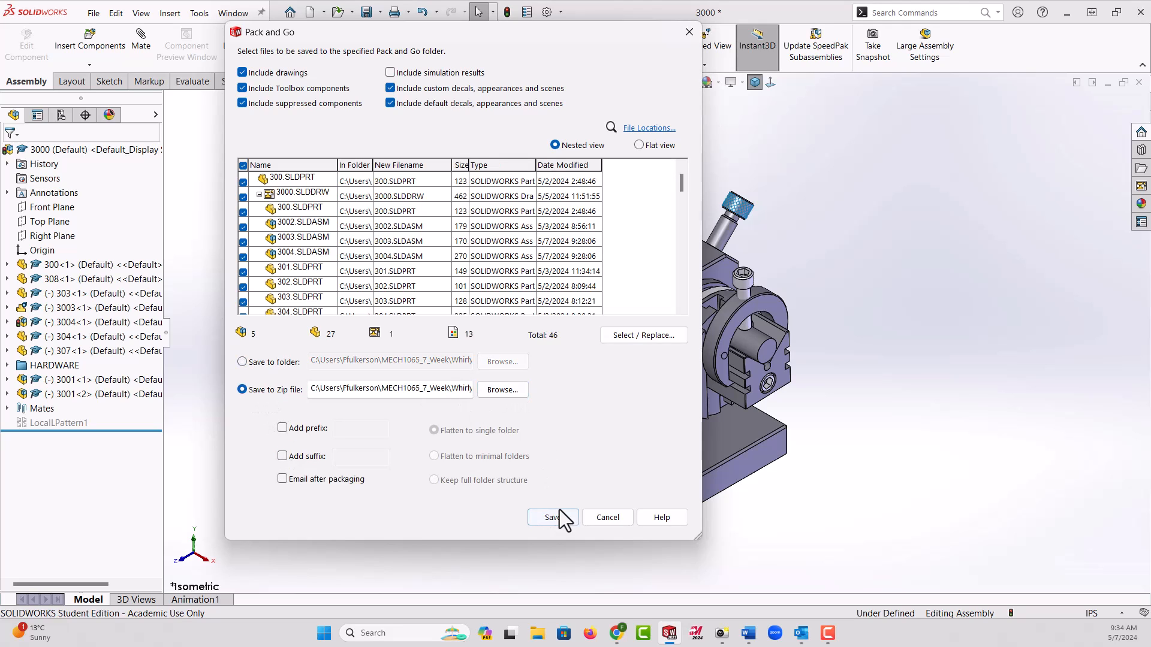
{"action": "left_click", "coordinate": [551, 517]}
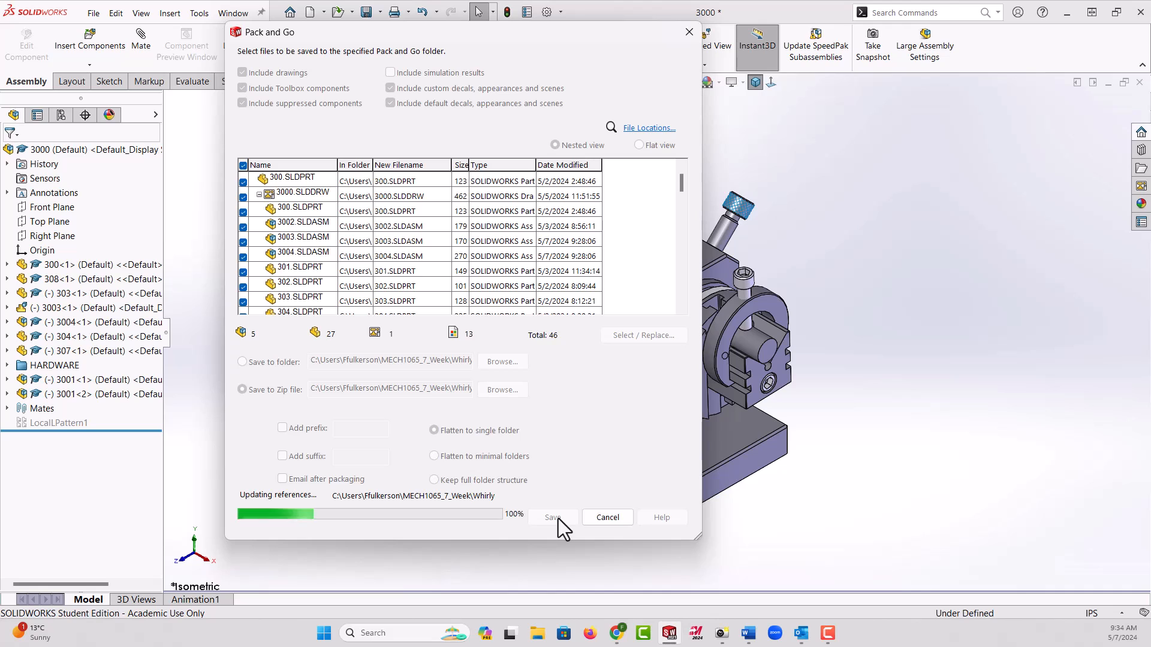
{"action": "left_click", "coordinate": [552, 517]}
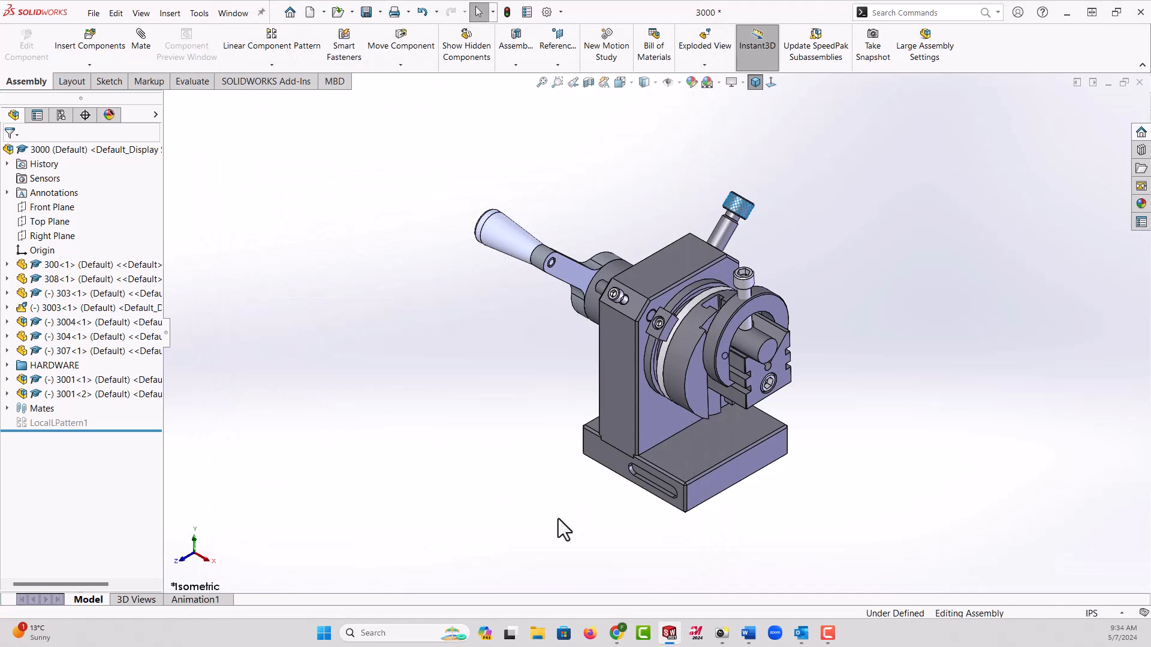